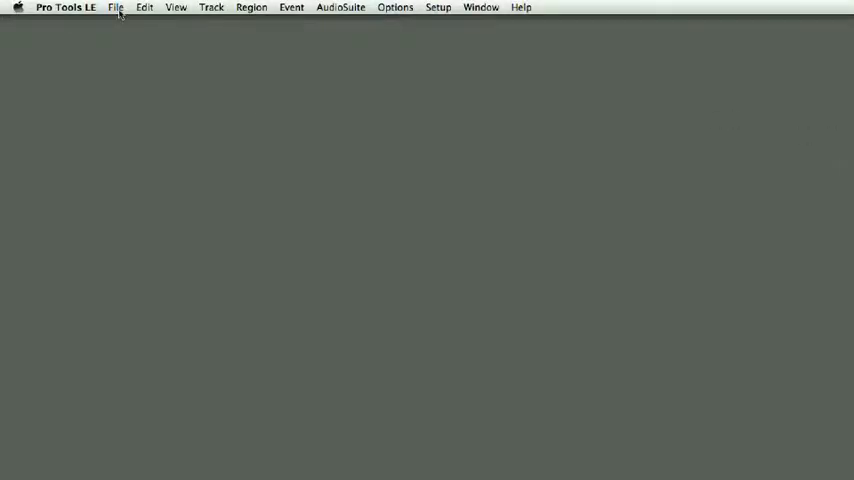
Step: Start a new session from the File menu to bring up the New Session dialog
left_click(117, 6)
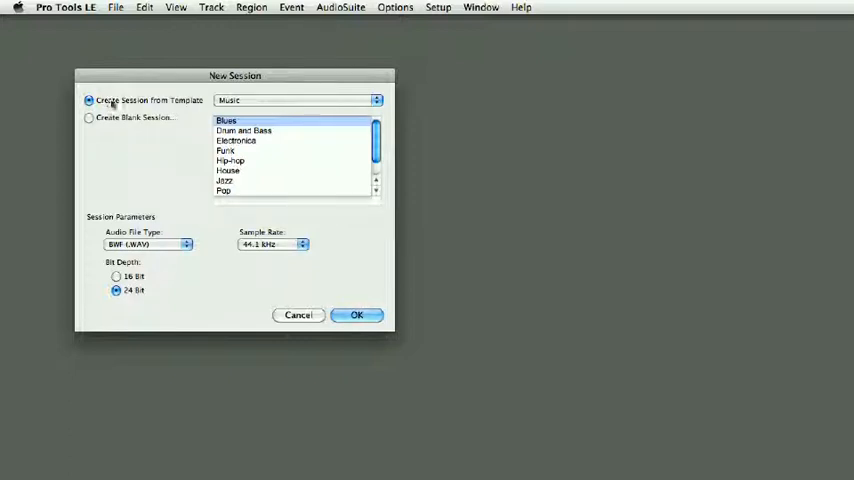
Step: Browse the Record+Mix templates, then switch the template category to Songwriter
left_click(295, 98)
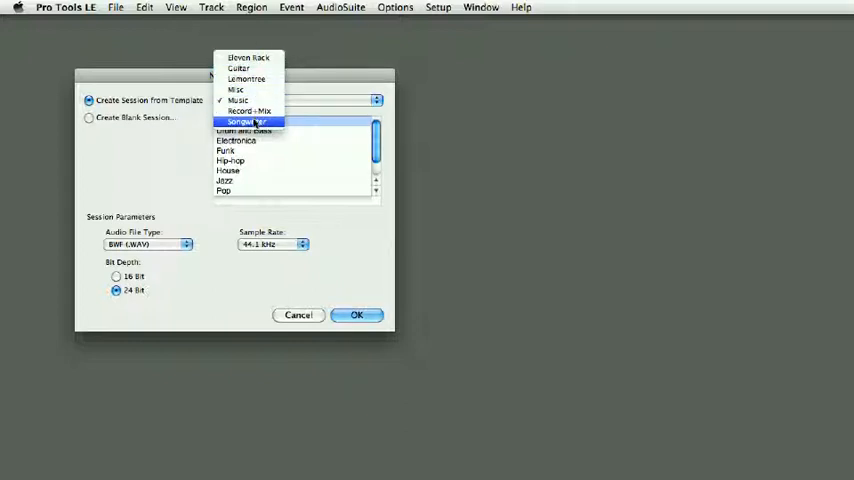
left_click(87, 117)
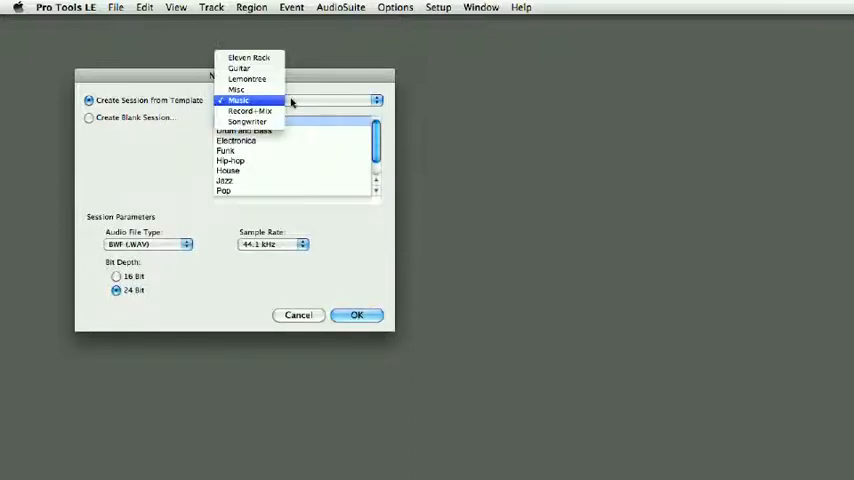
left_click(248, 110)
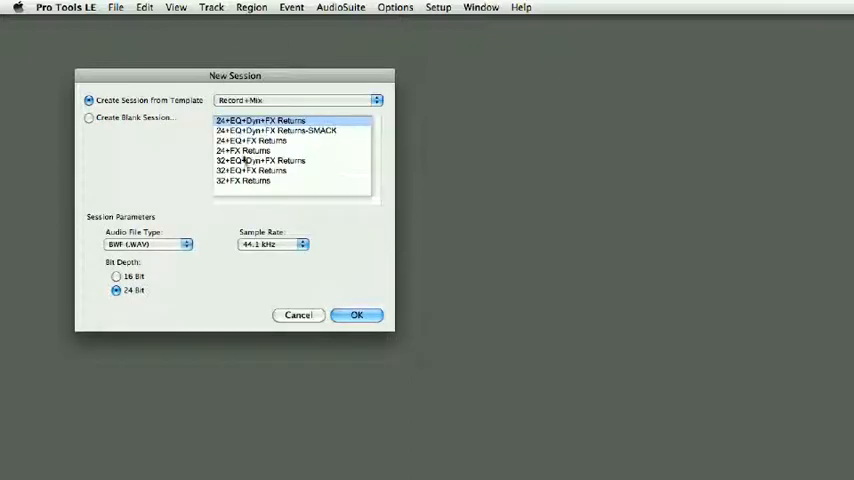
left_click(251, 140)
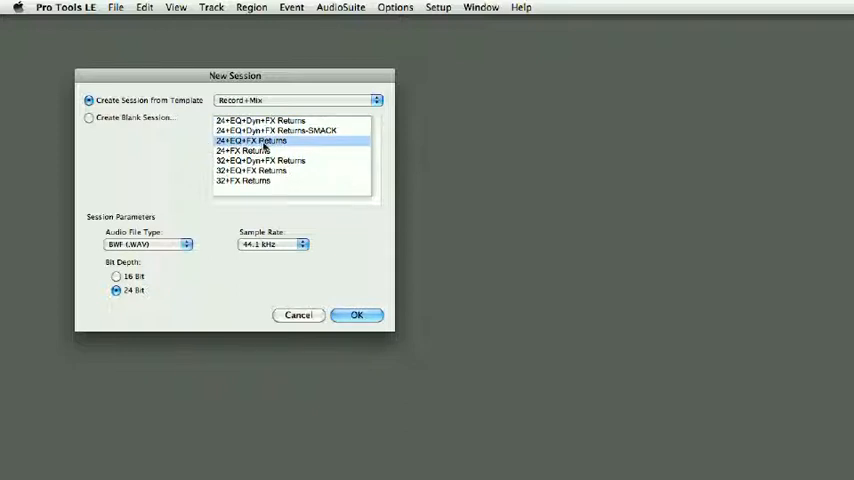
mouse_move(287, 143)
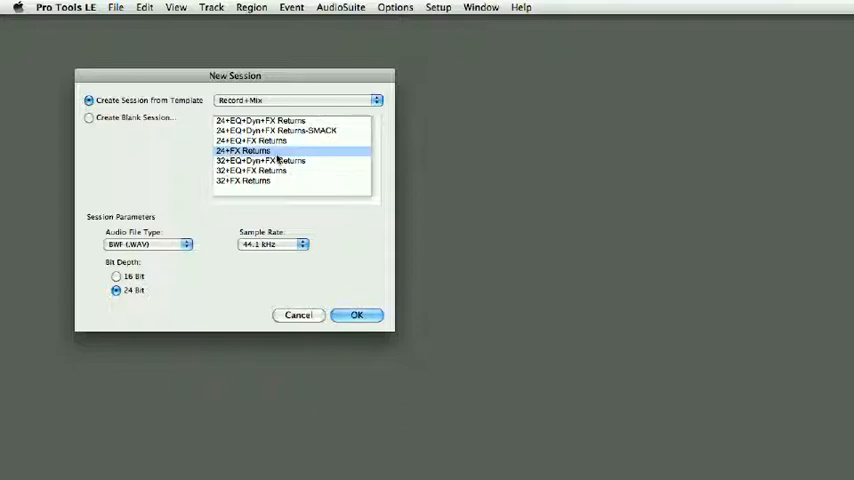
left_click(295, 97)
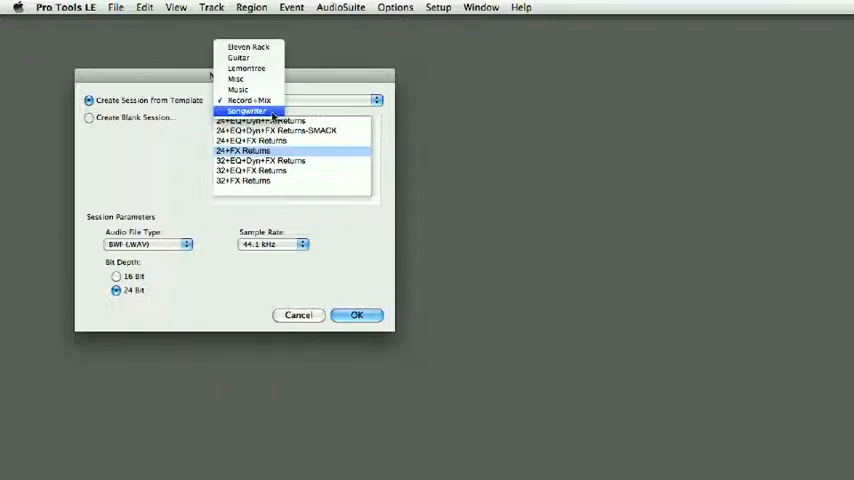
left_click(245, 108)
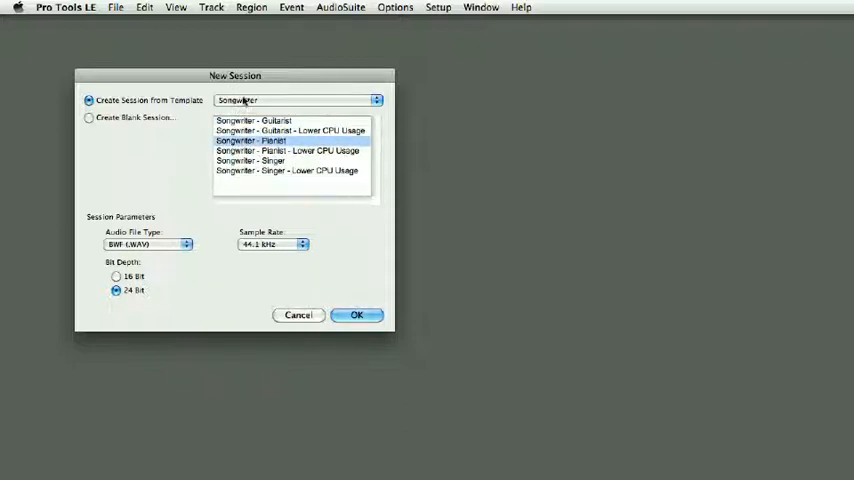
Step: Choose a blank session keeping BWF (.WAV), 44.1 kHz and 24-bit depth
left_click(86, 118)
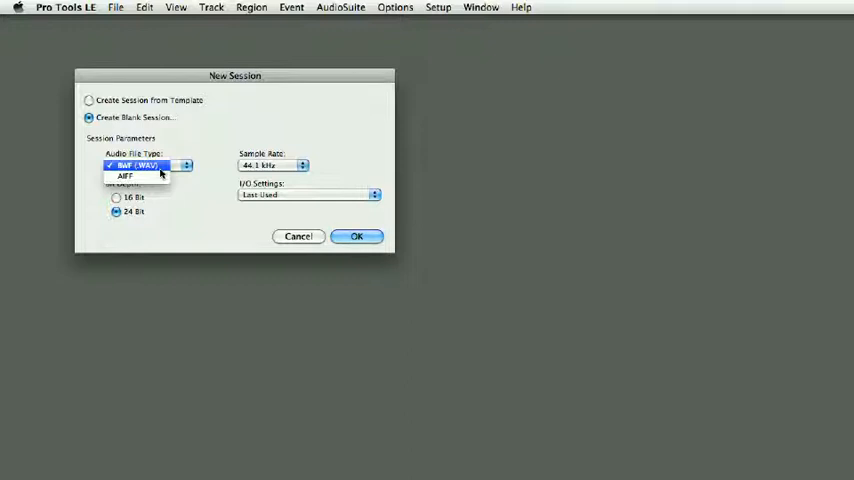
left_click(138, 163)
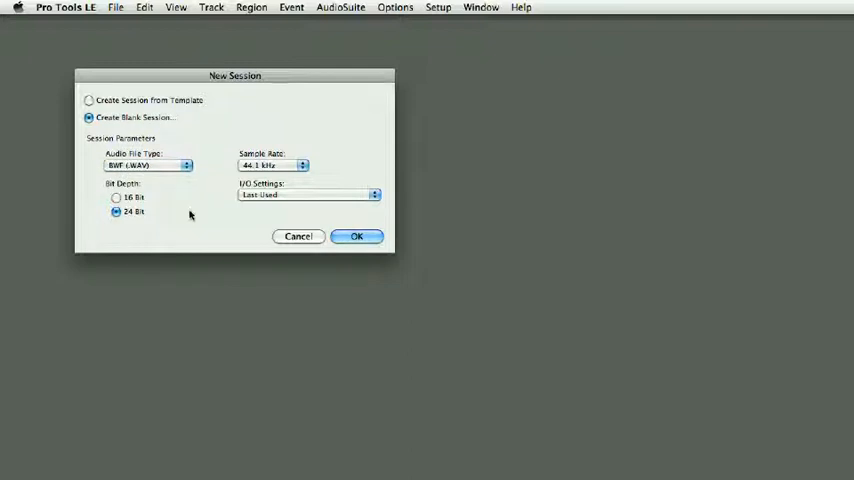
mouse_move(287, 169)
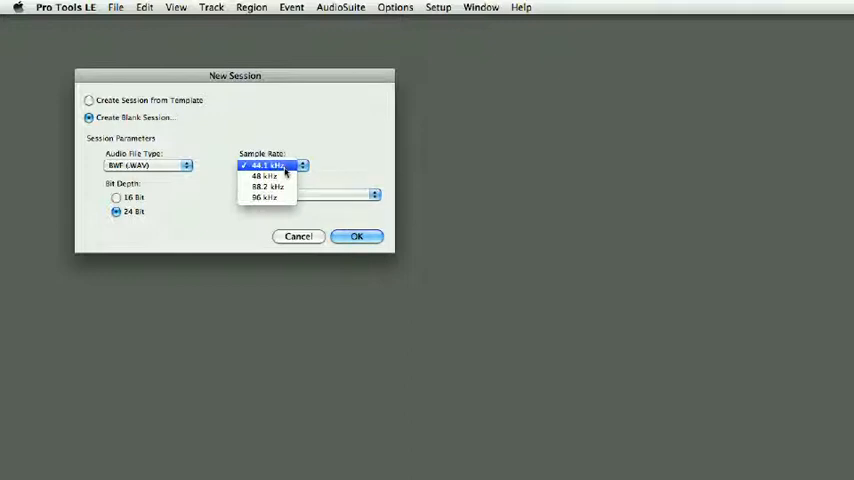
left_click(265, 164)
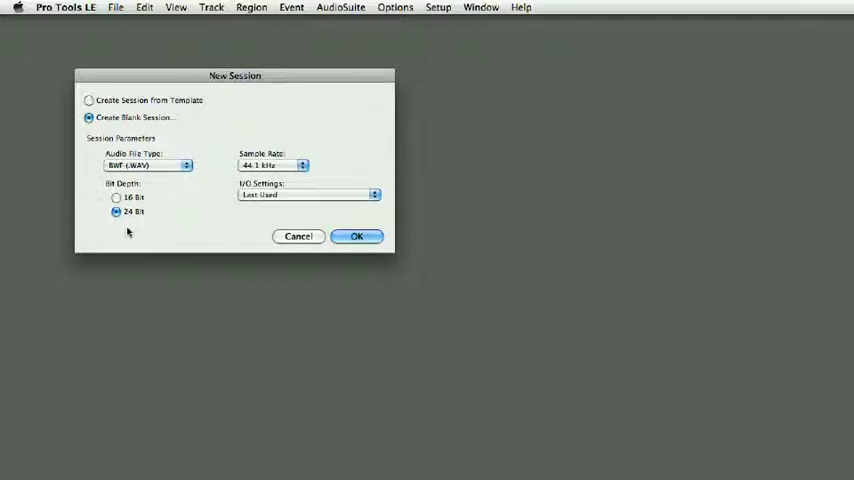
mouse_move(134, 226)
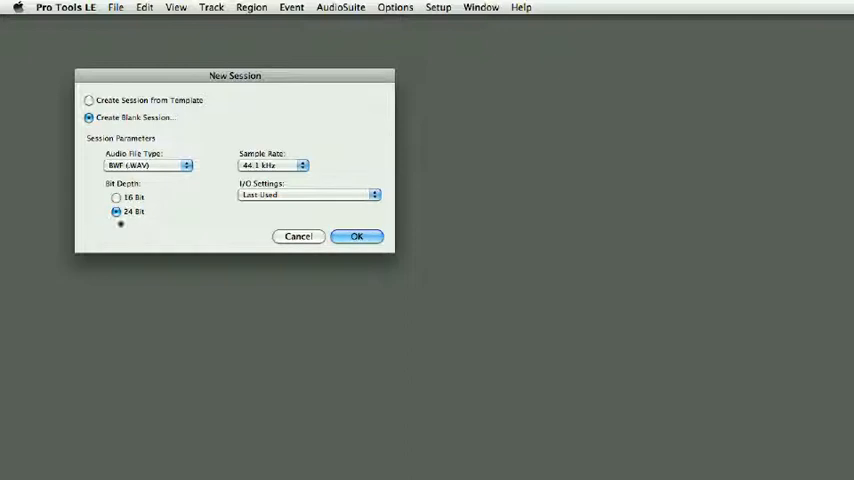
left_click(113, 206)
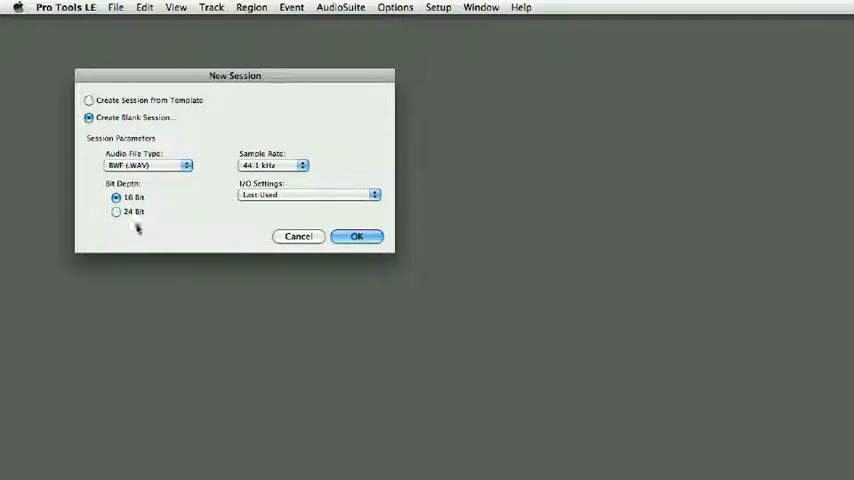
left_click(115, 212)
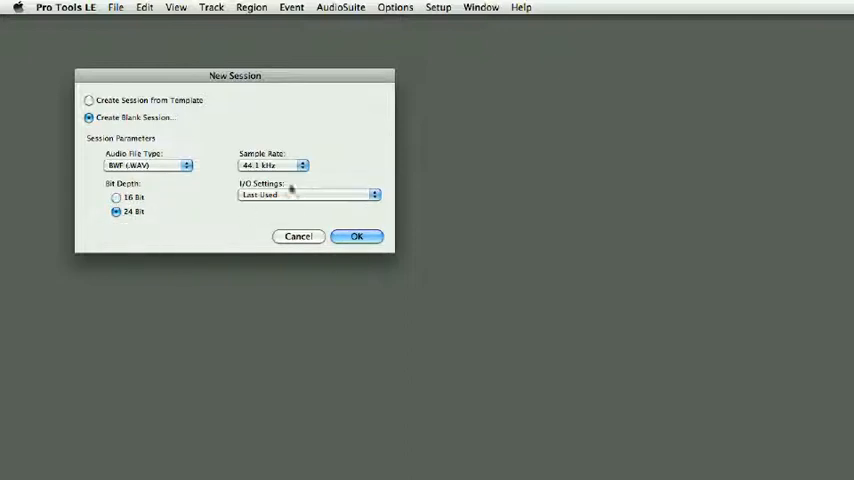
mouse_move(325, 195)
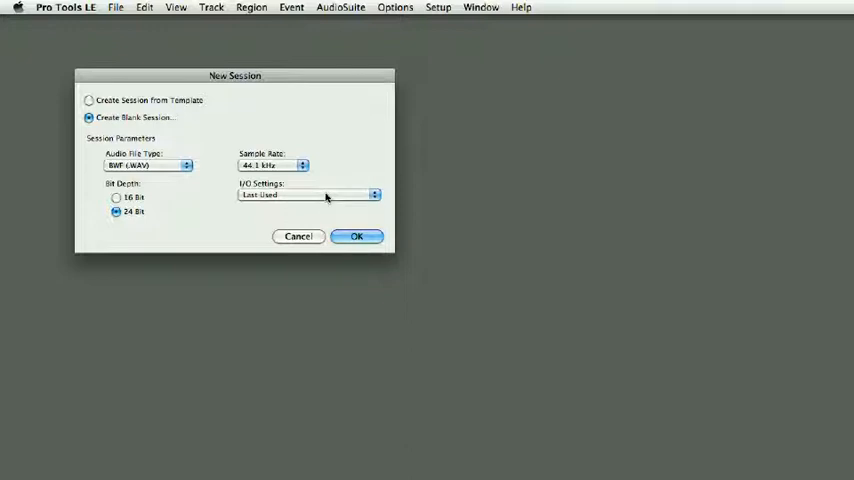
Step: Apply Stereo Mix I/O settings, confirm, and name the session Config
left_click(307, 195)
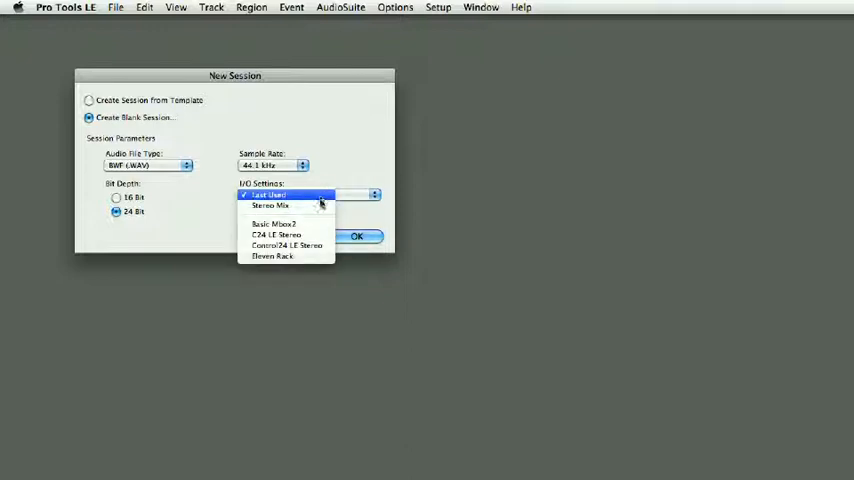
mouse_move(308, 223)
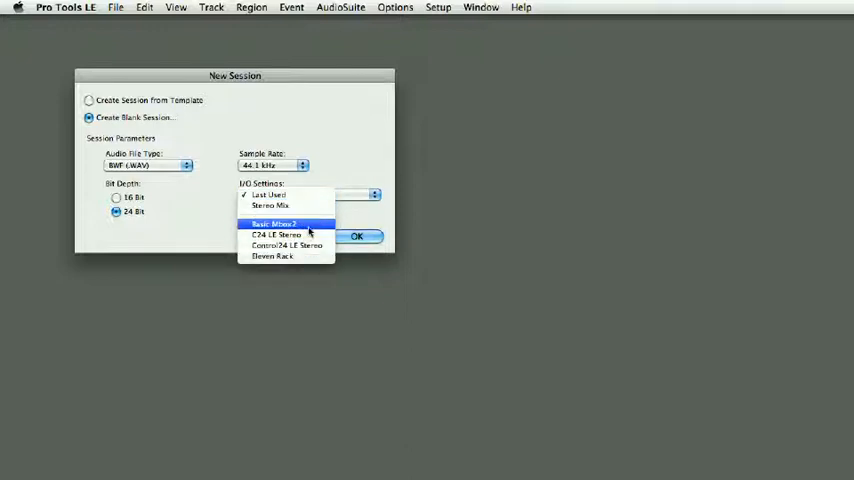
mouse_move(304, 272)
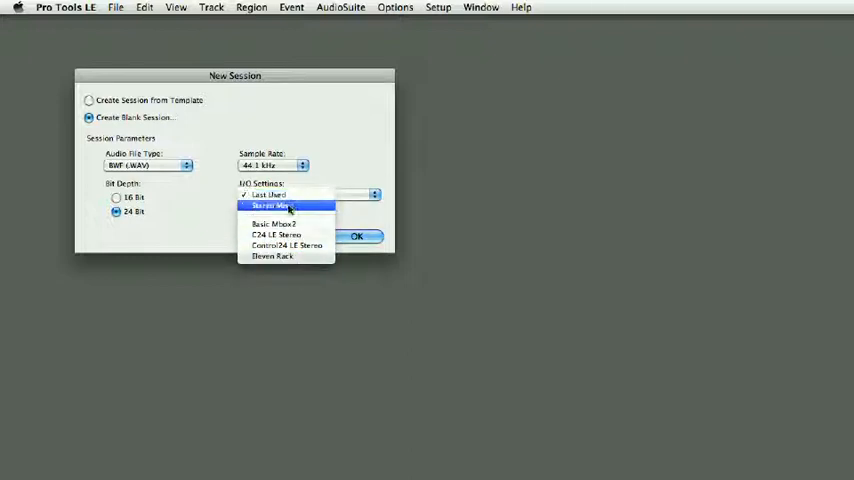
left_click(288, 208)
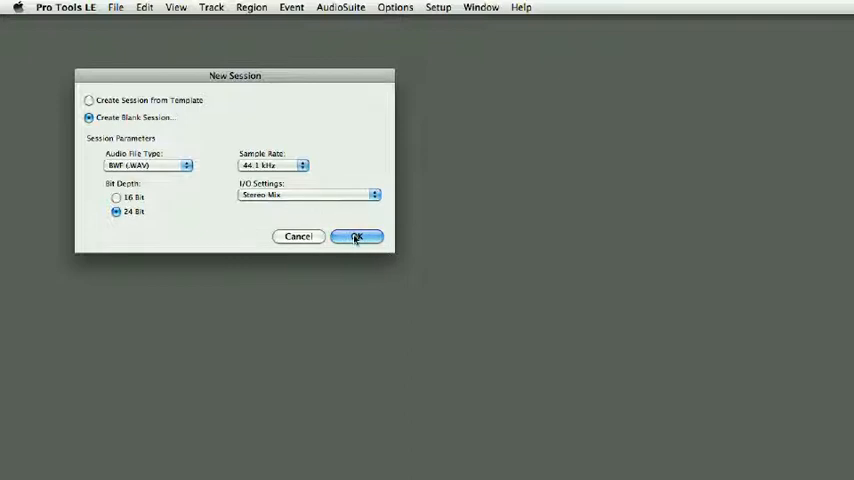
left_click(356, 236)
type("cl")
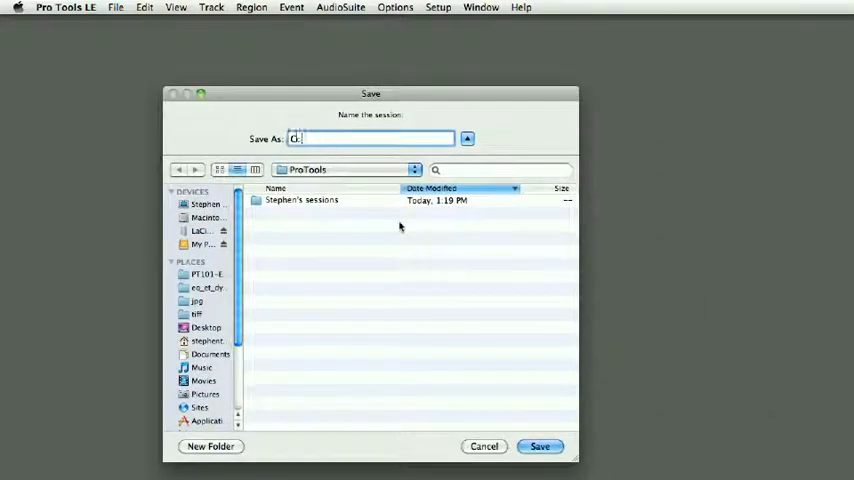
type("onfig")
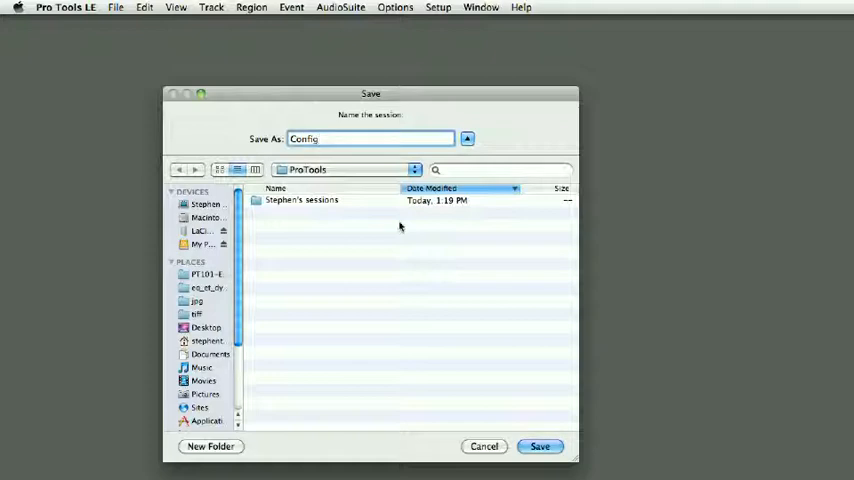
Step: Save the Config session so its empty Edit window appears
left_click(548, 446)
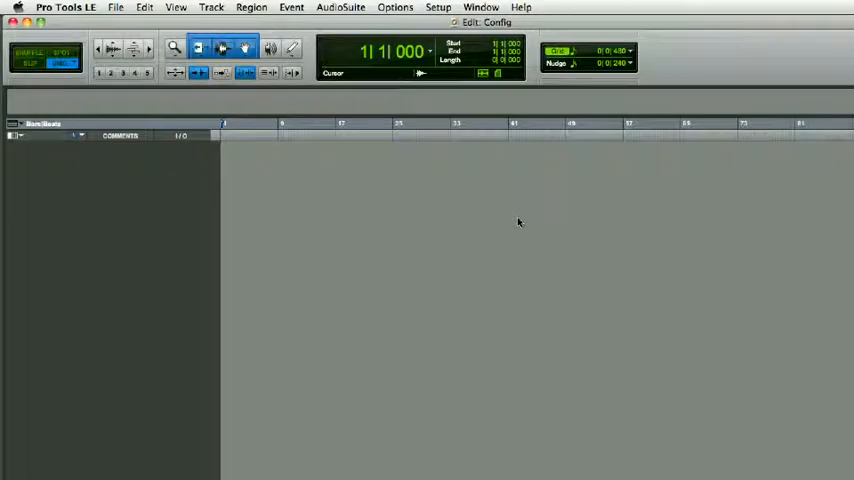
mouse_move(242, 278)
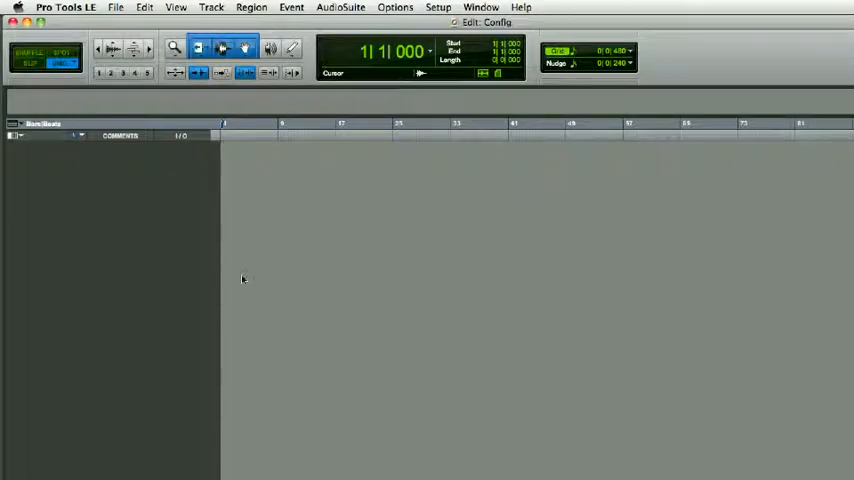
left_click(844, 37)
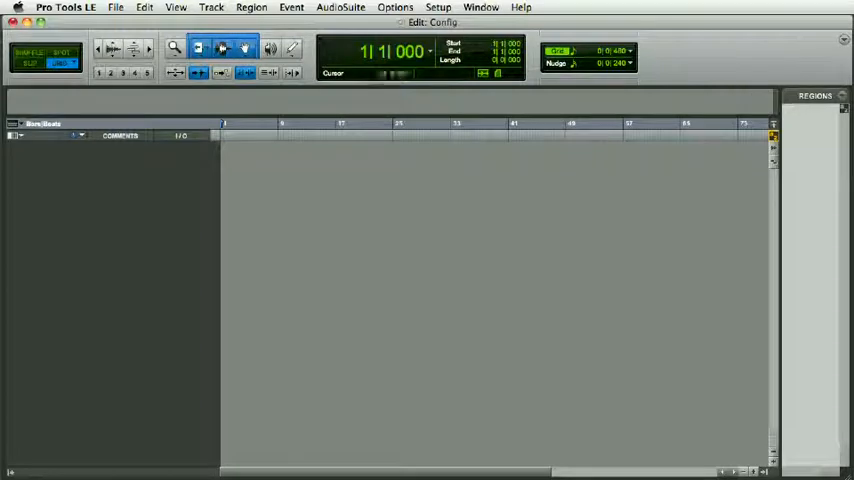
Step: Open New Tracks, review the mono/stereo and track type menus, and add a row
left_click(204, 7)
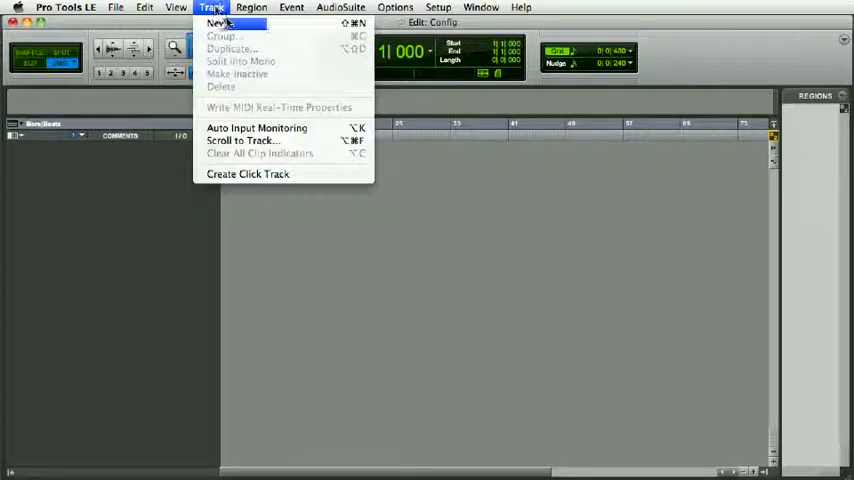
left_click(225, 19)
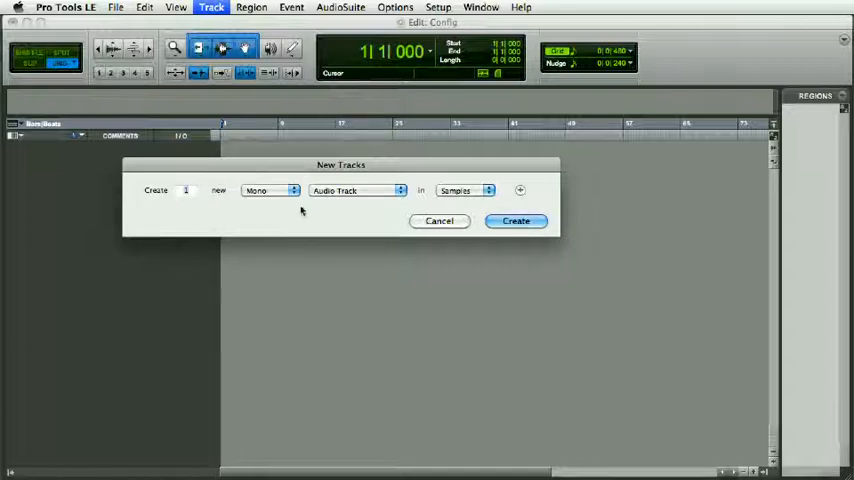
left_click(270, 190)
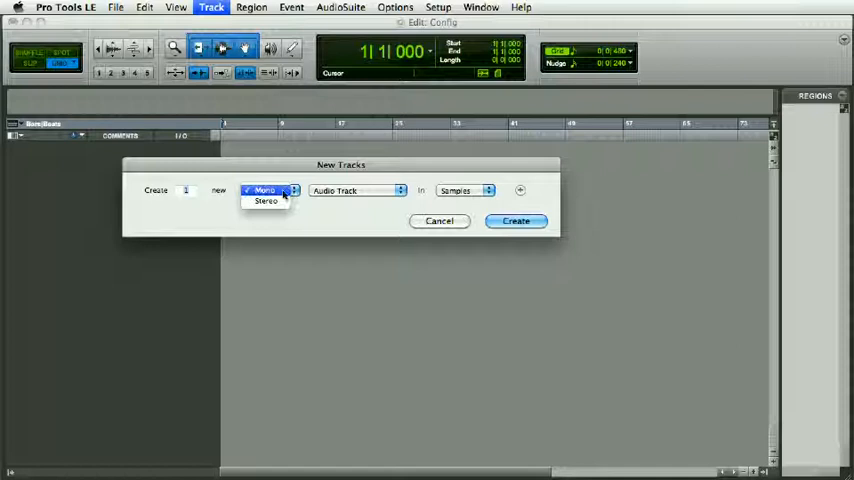
left_click(357, 190)
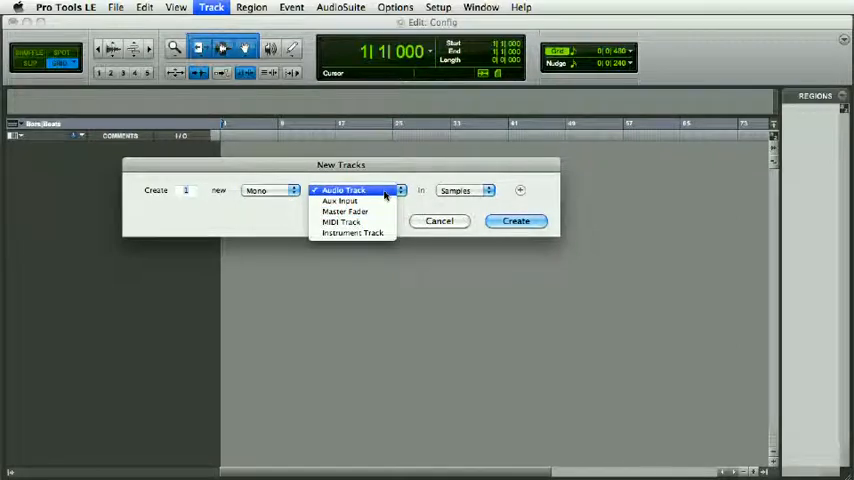
mouse_move(345, 211)
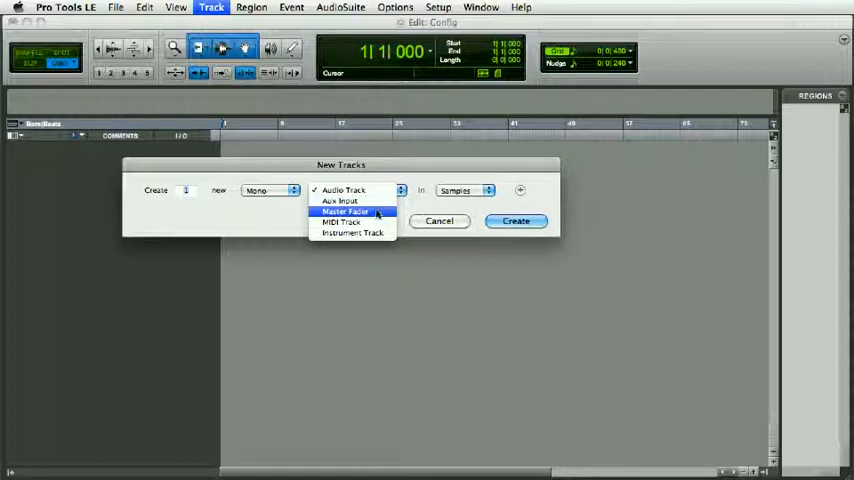
mouse_move(352, 232)
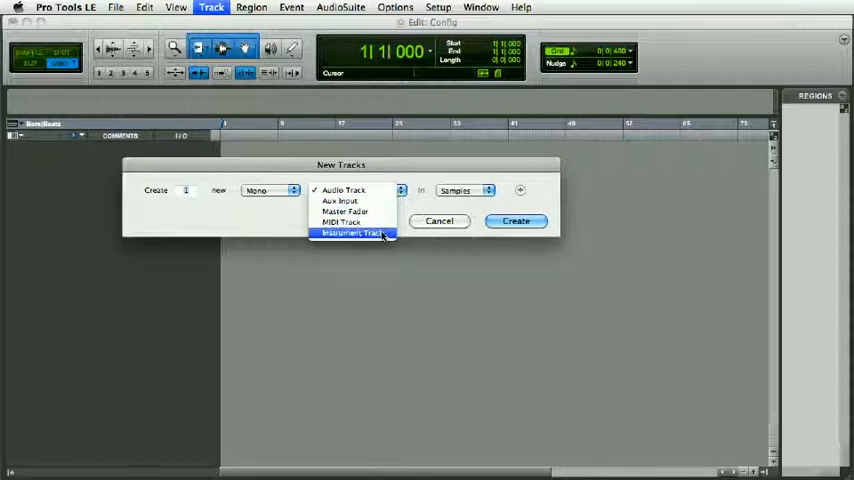
left_click(343, 190)
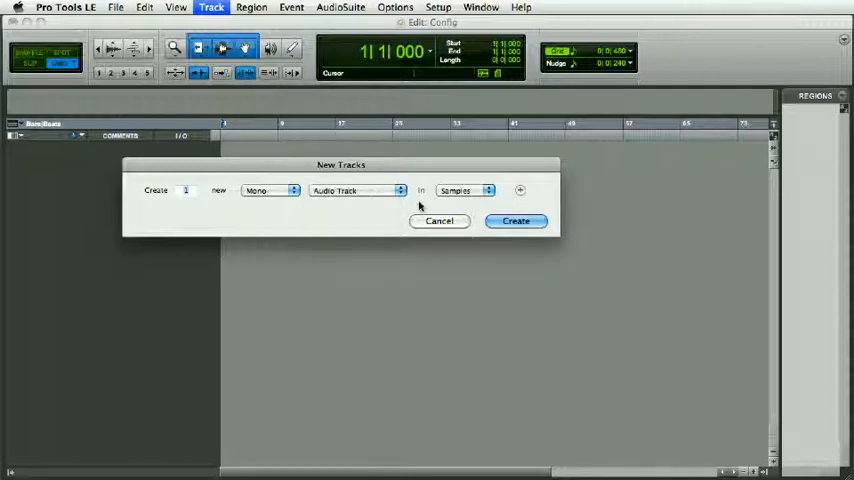
left_click(463, 190)
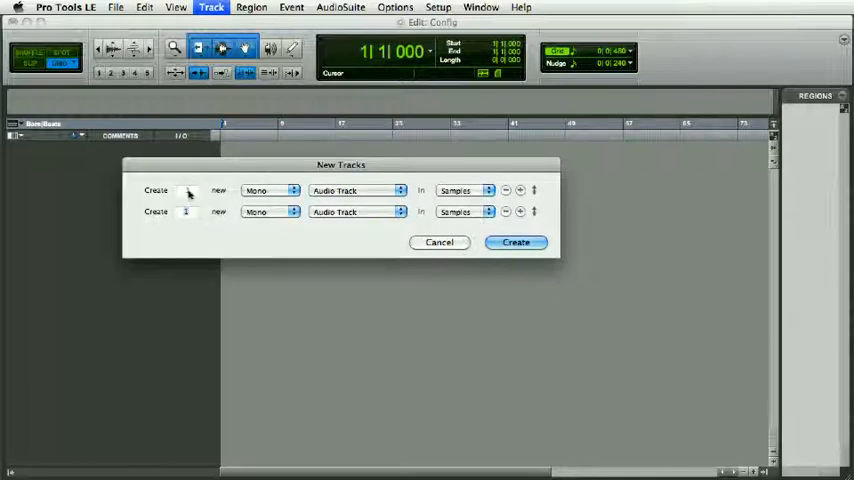
mouse_move(362, 190)
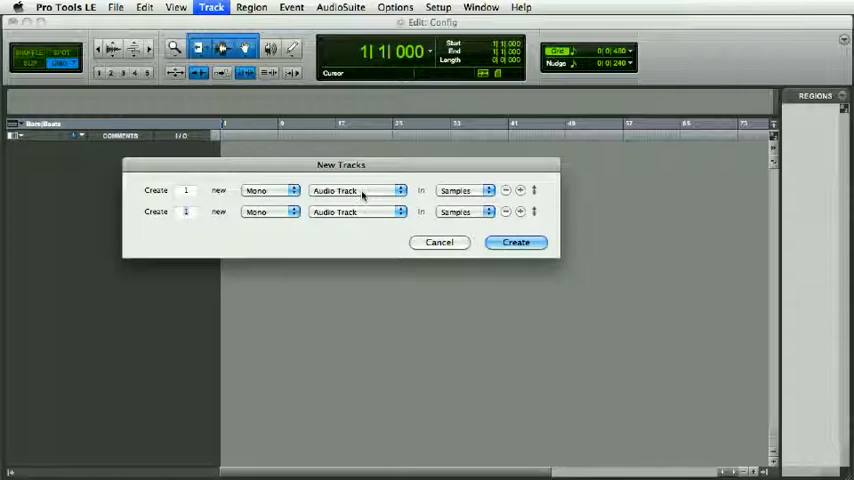
Step: Set rows to instrument, mono audio, stereo audio, aux input and master fader
left_click(270, 211)
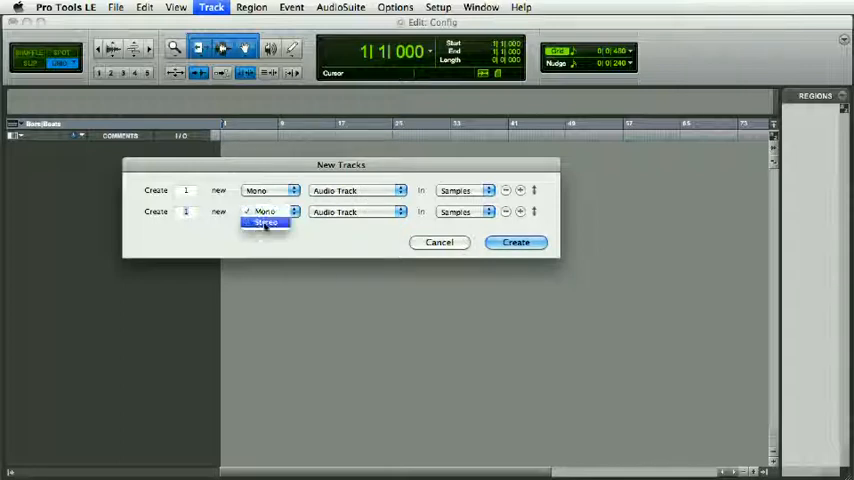
left_click(266, 222)
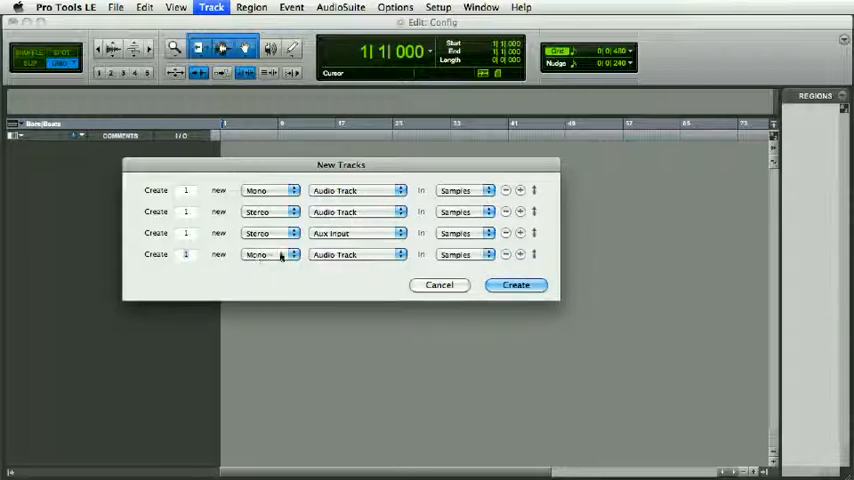
left_click(357, 254)
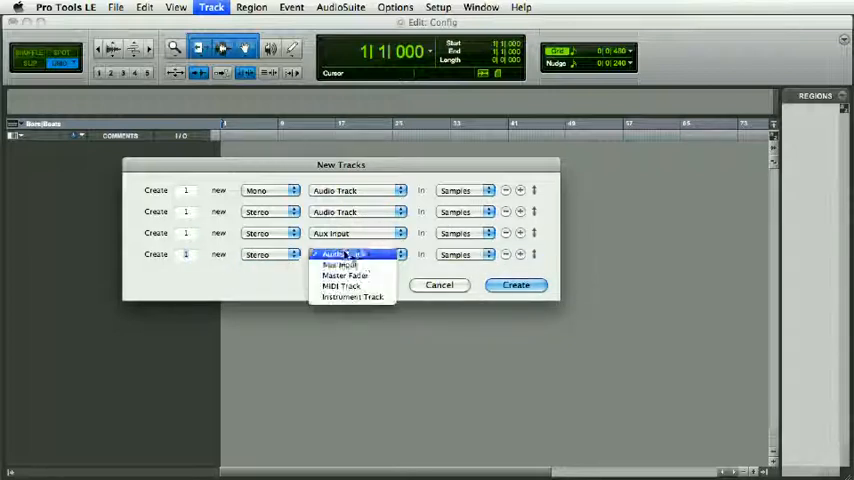
left_click(352, 297)
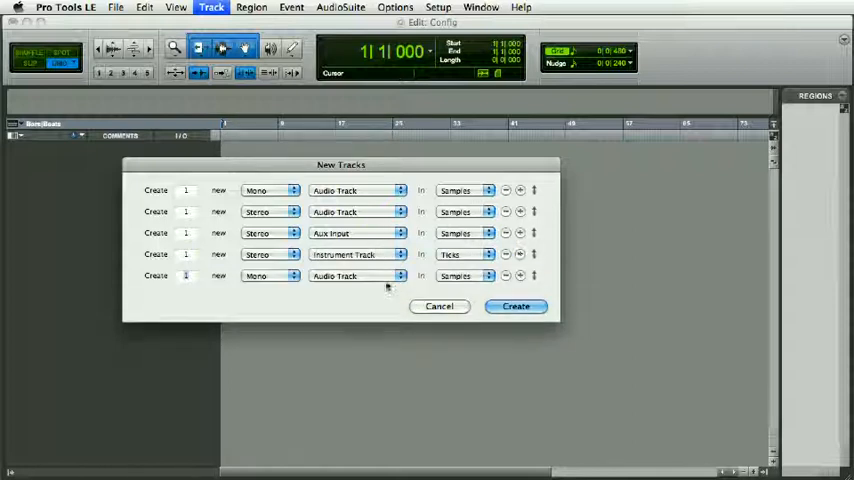
left_click(357, 275)
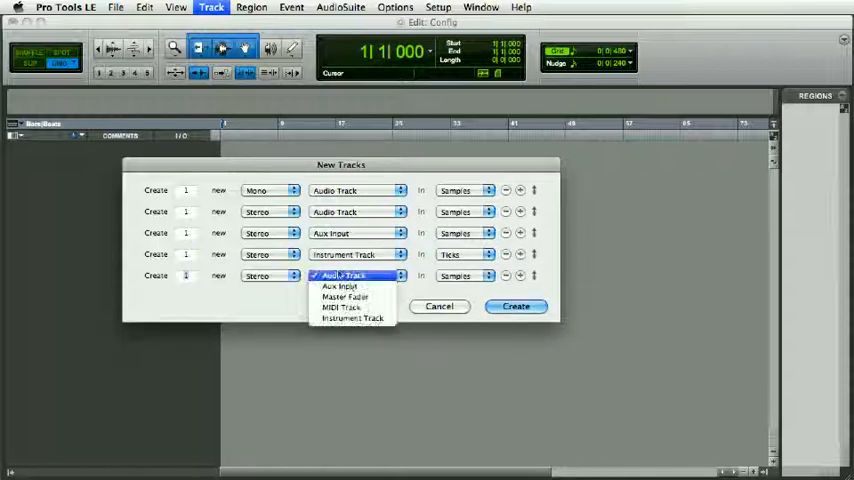
left_click(344, 296)
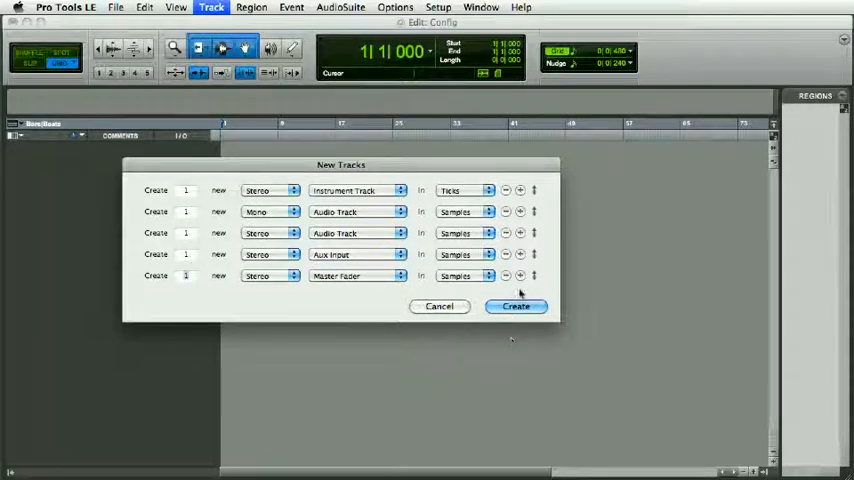
Step: Create tracks Inst 1, Audio 1, Audio 2, Aux 1 and Master 1
left_click(515, 306)
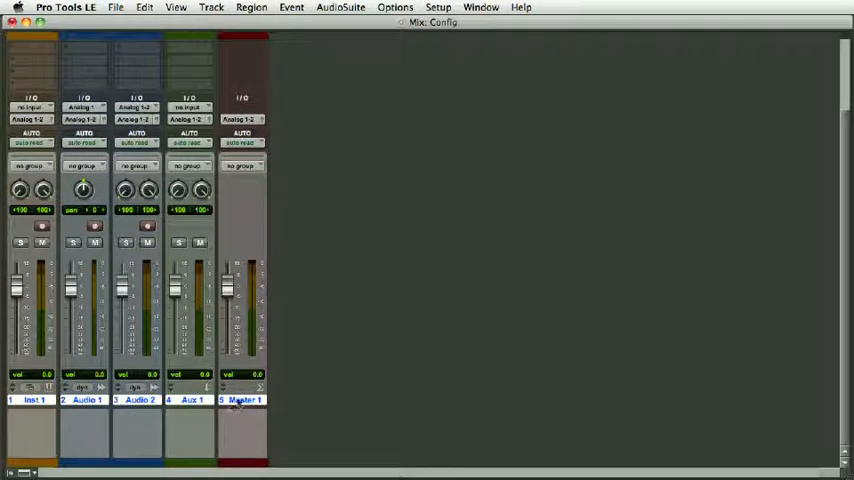
Step: Rename the tracks Piano, Bass, Drums, Reverb and Output in the Mix window
double_click(25, 395)
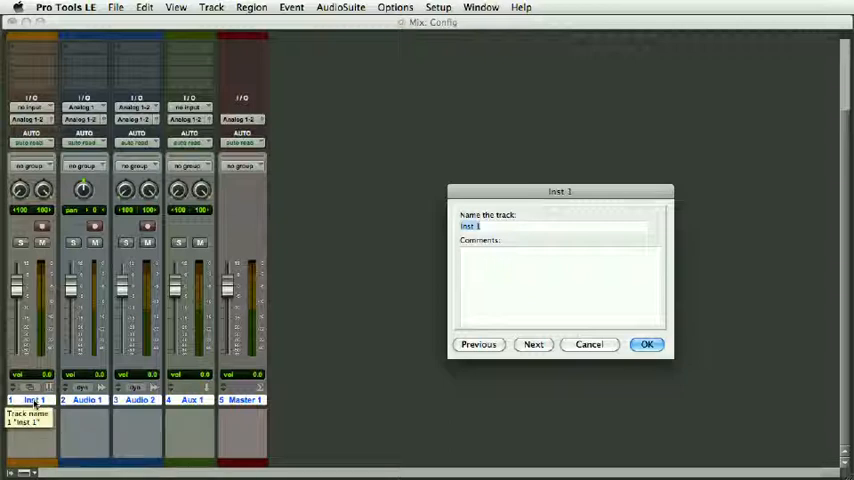
type("Piano")
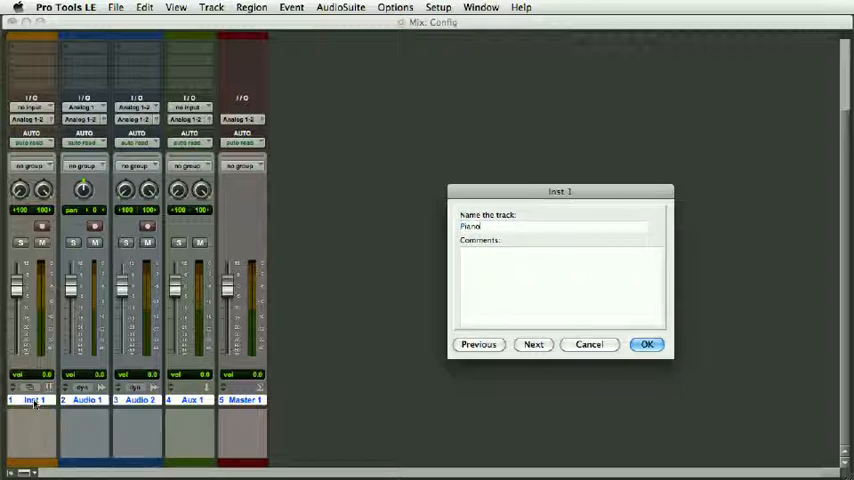
left_click(533, 344)
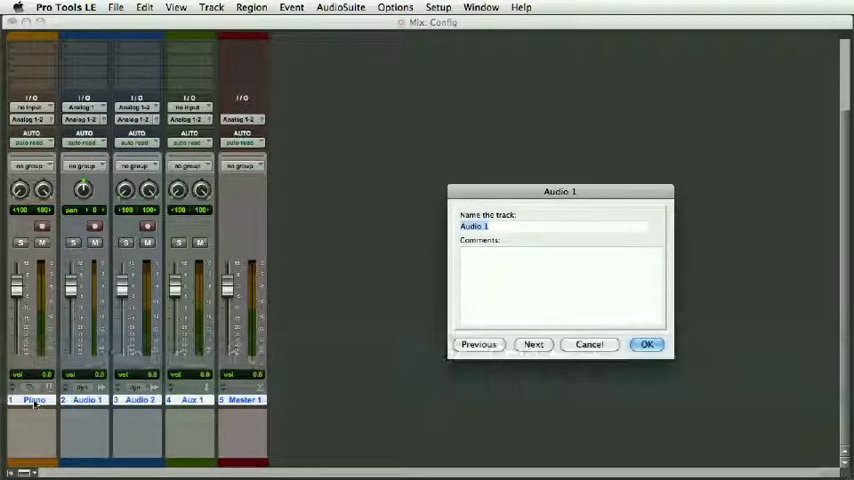
type("Bass")
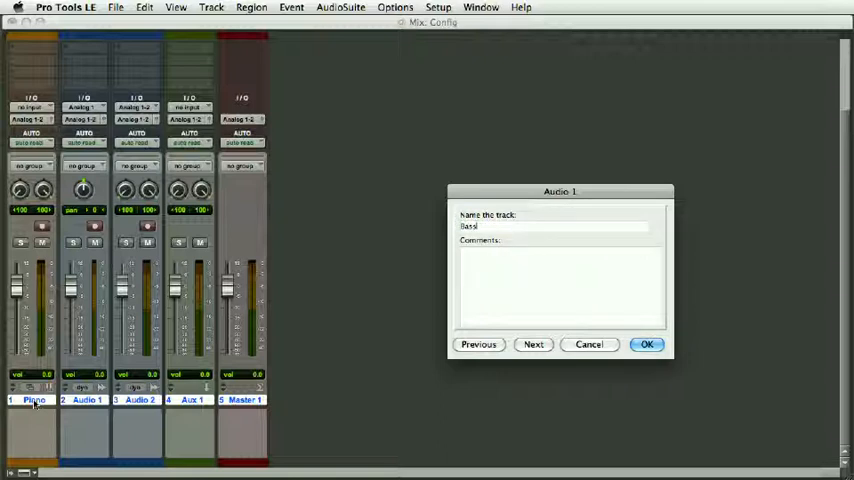
left_click(532, 344)
type("Reve")
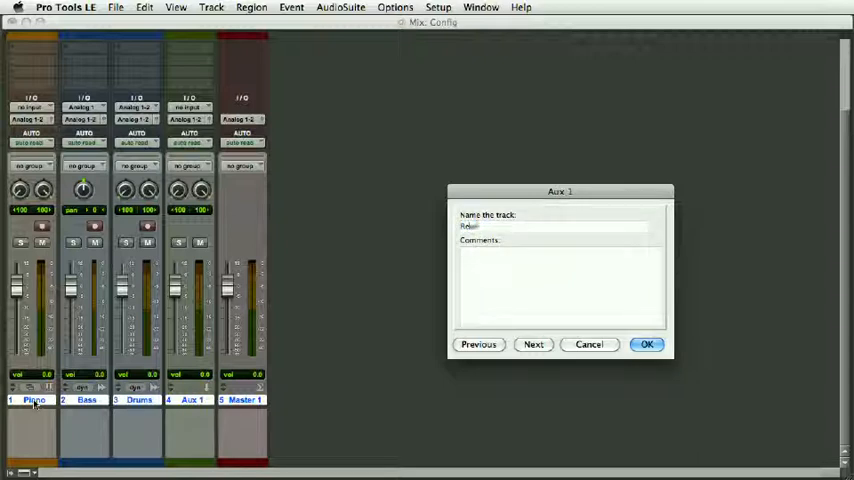
left_click(533, 344)
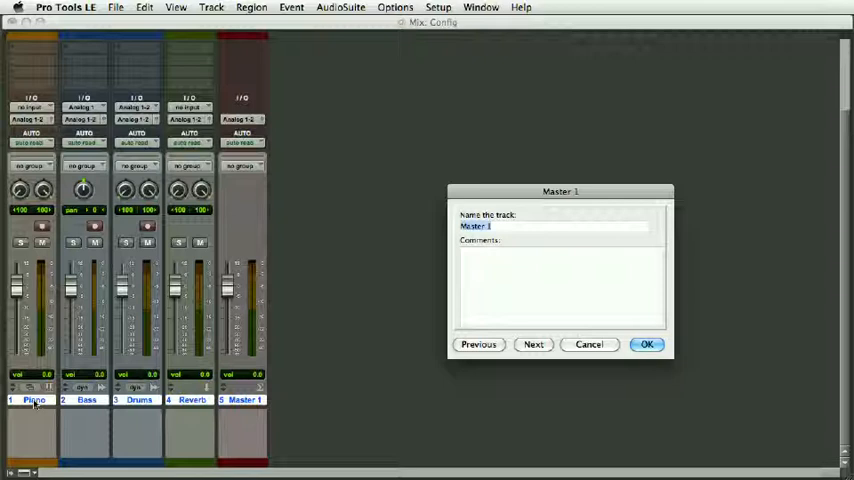
type("Output")
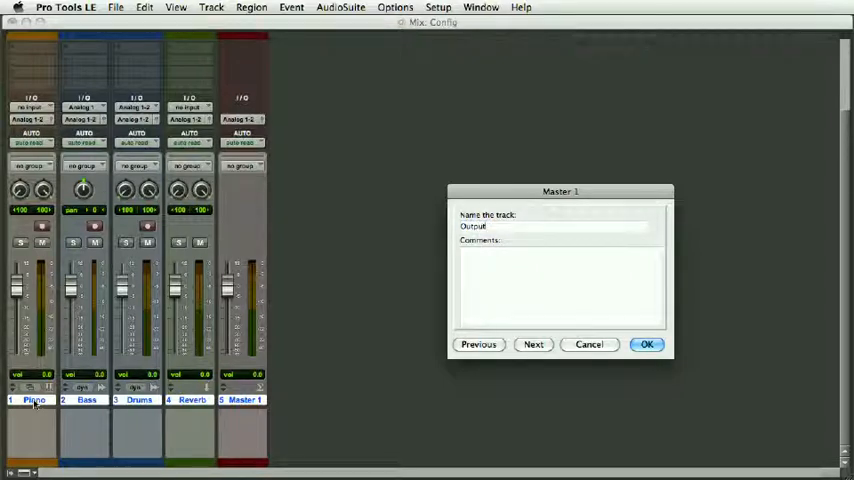